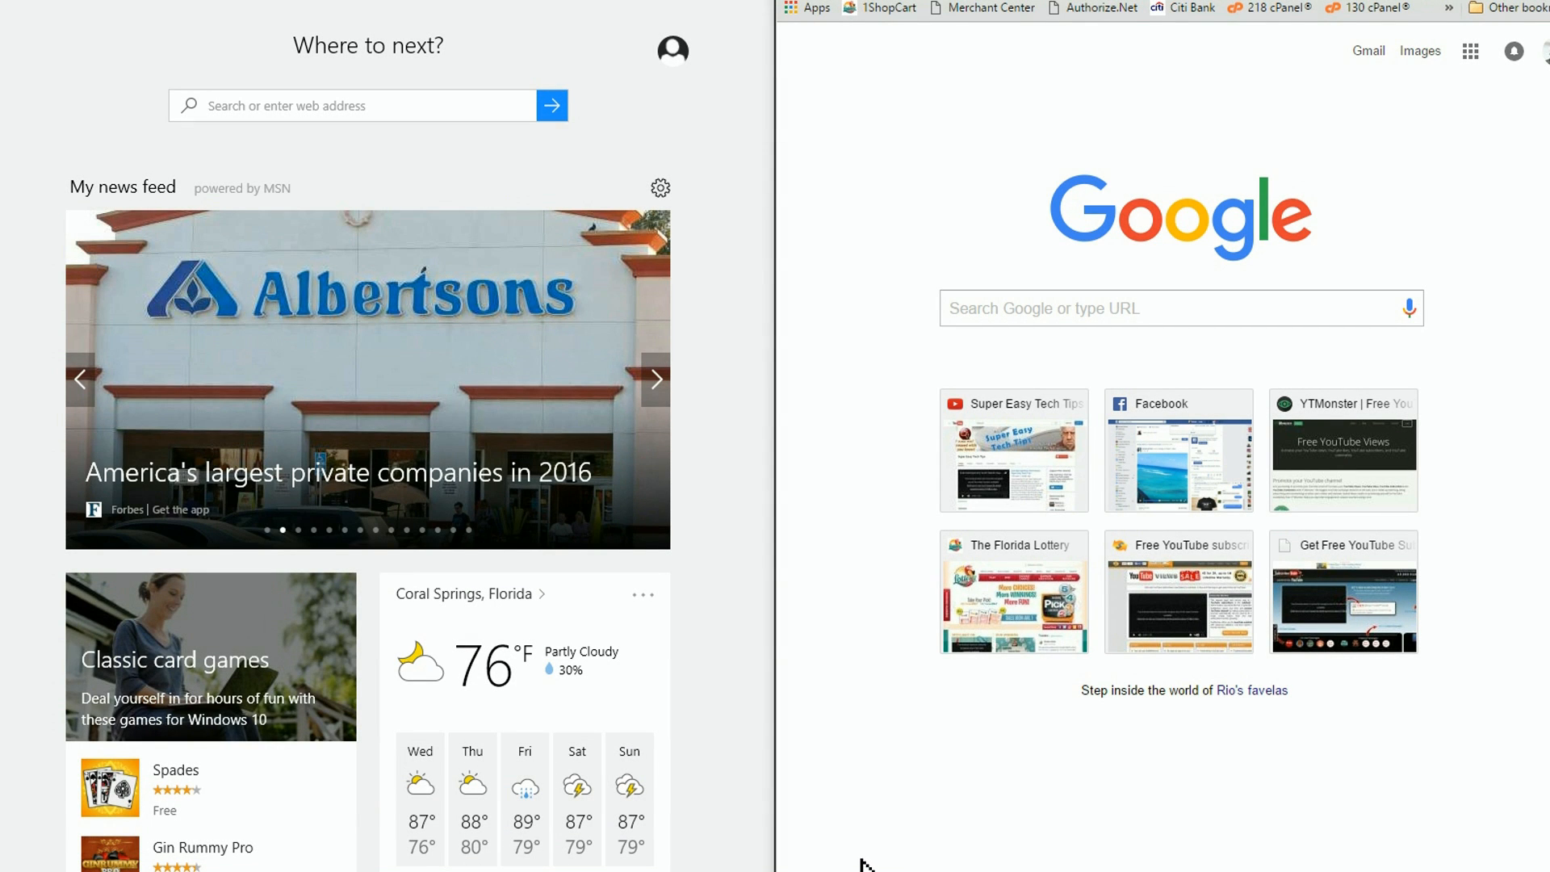
- Search Bing for "speed test" from the Edge new tab page
left_click(655, 379)
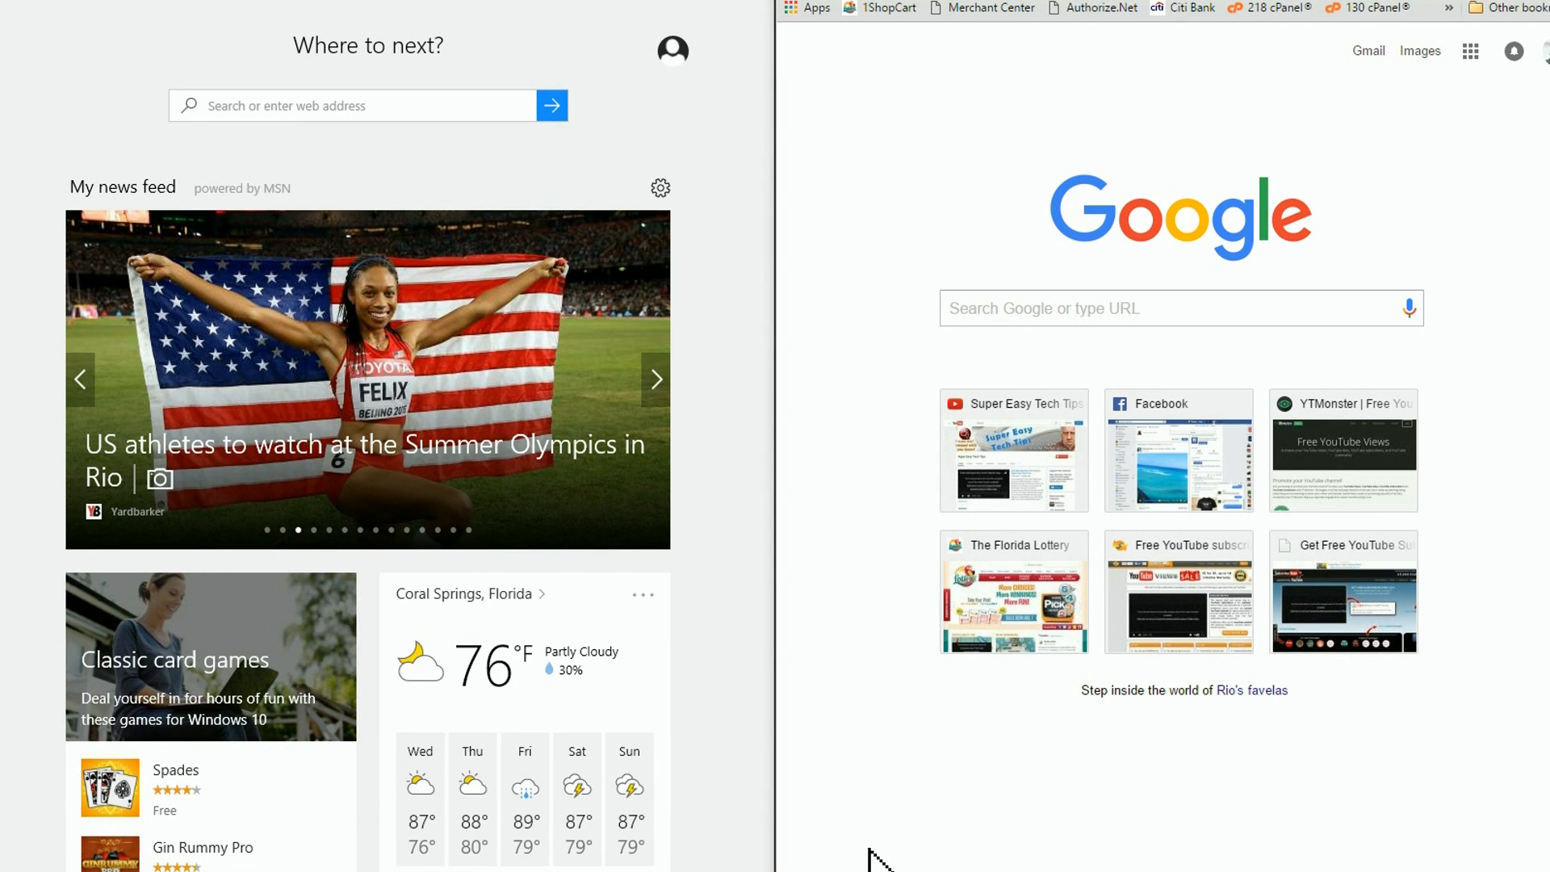
mouse_move(897, 861)
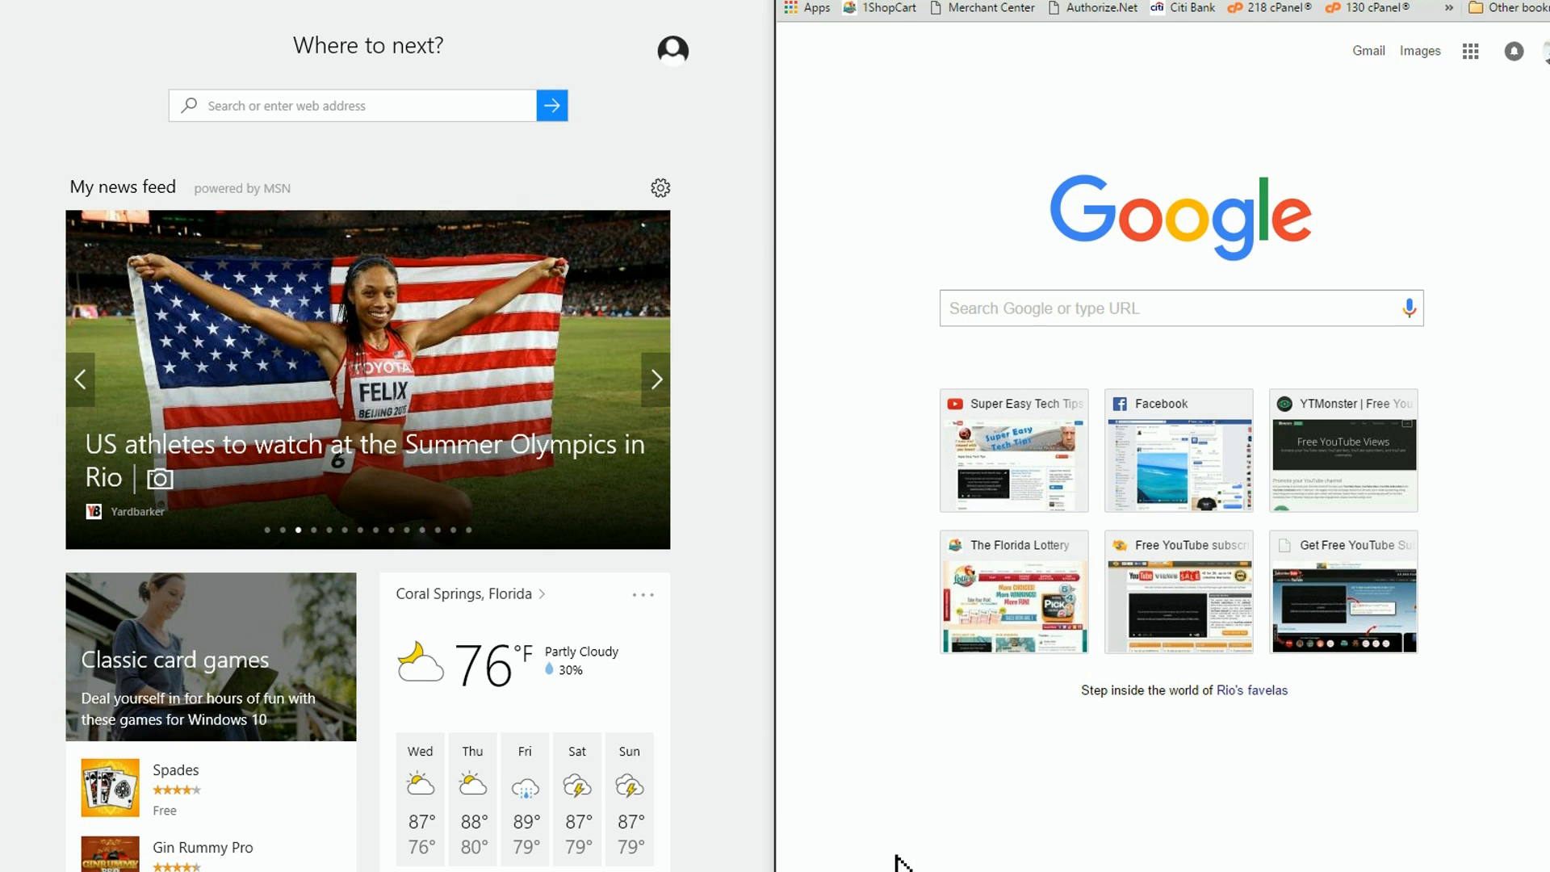
mouse_move(250, 111)
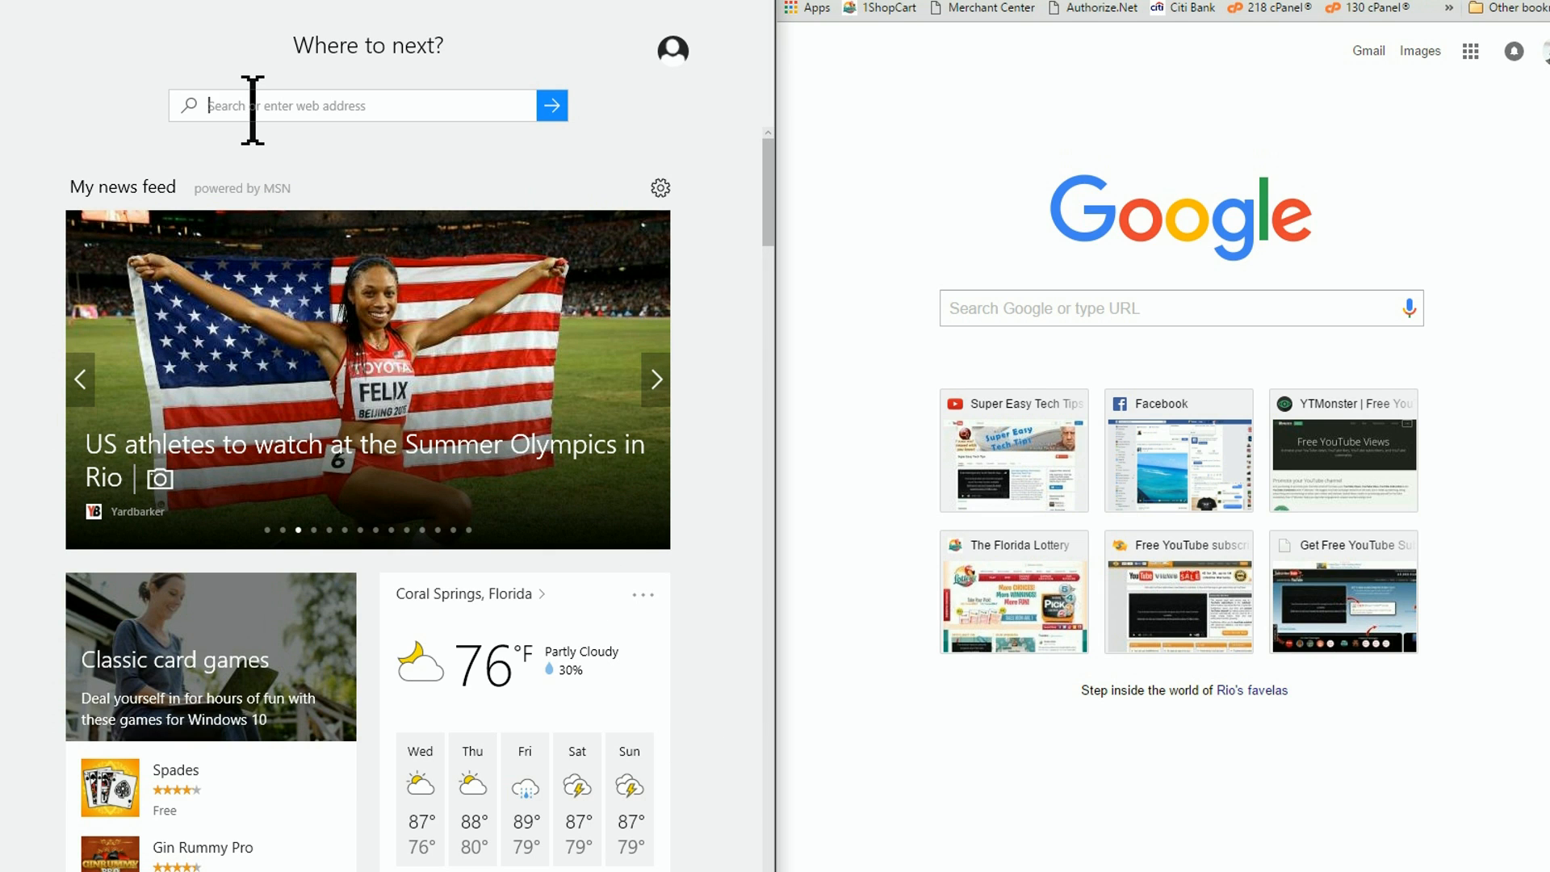
type("speed test")
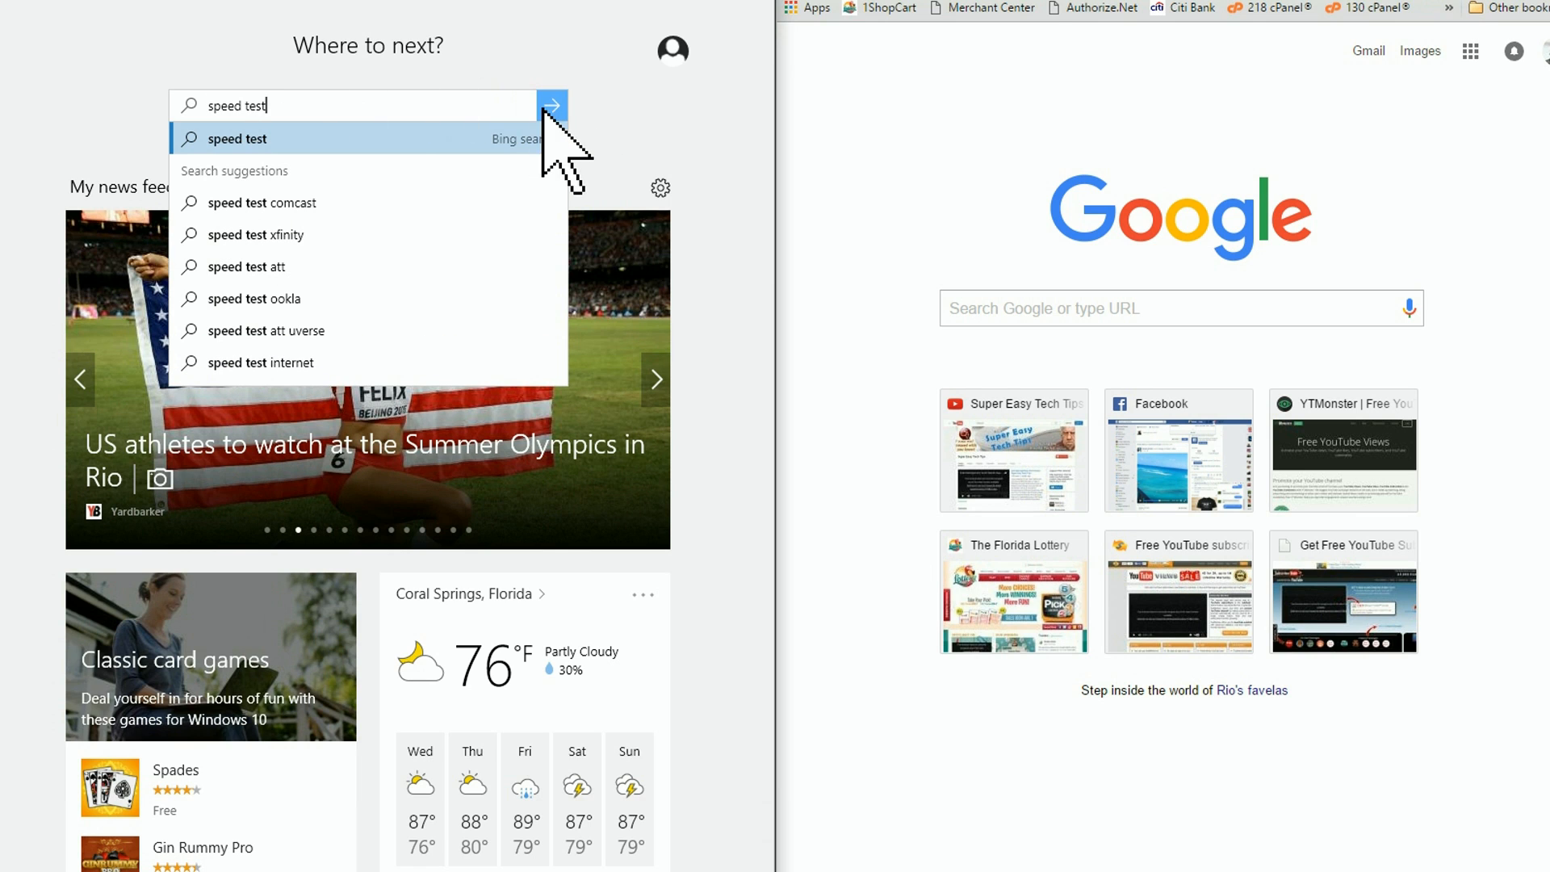
left_click(551, 105)
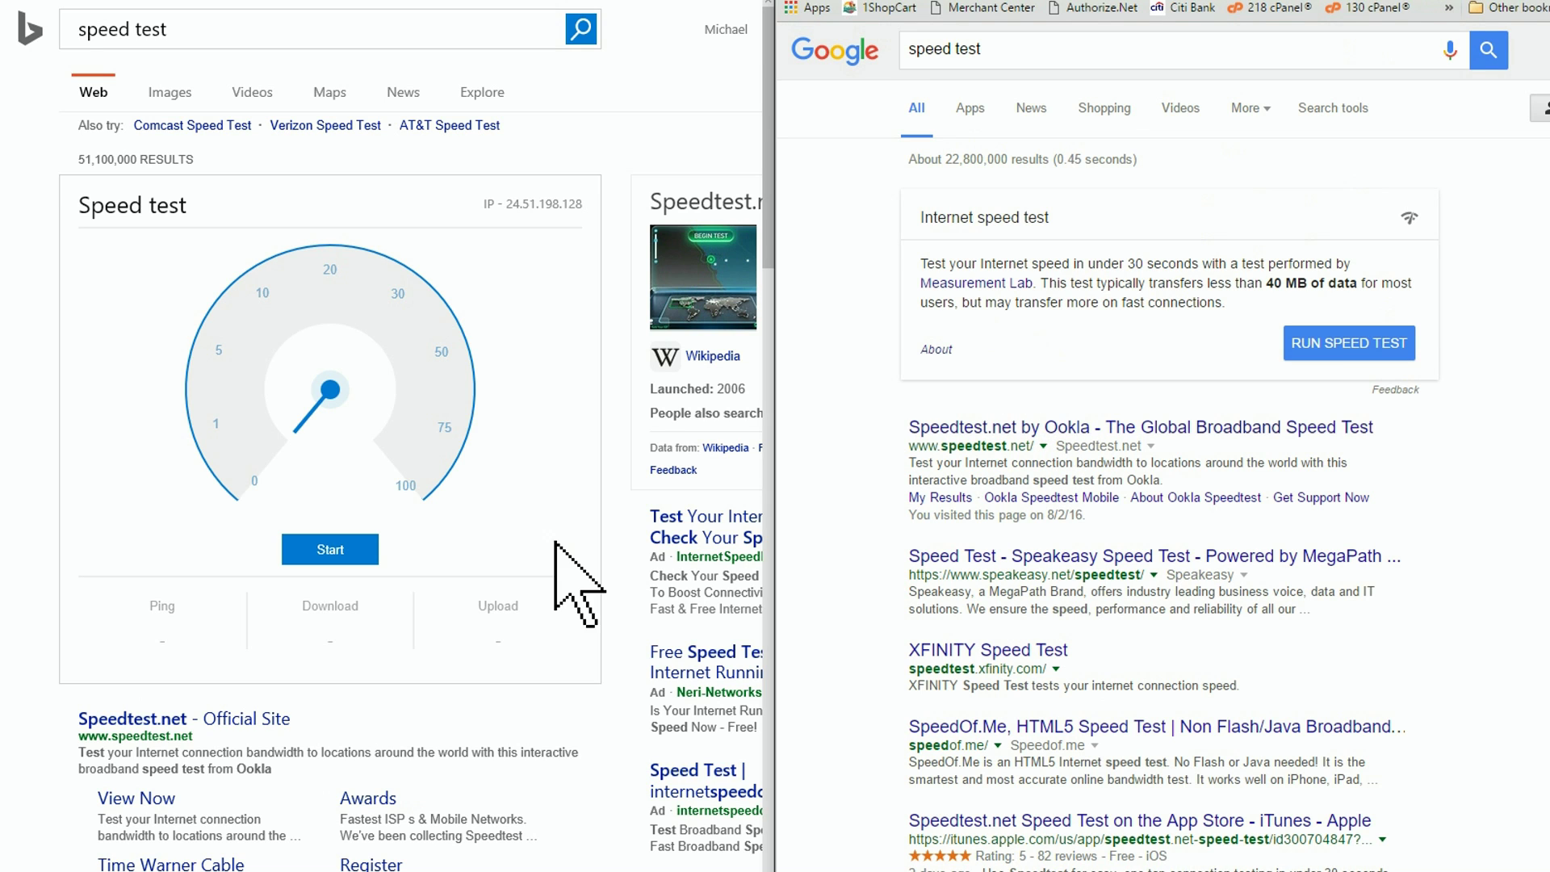
mouse_move(322, 573)
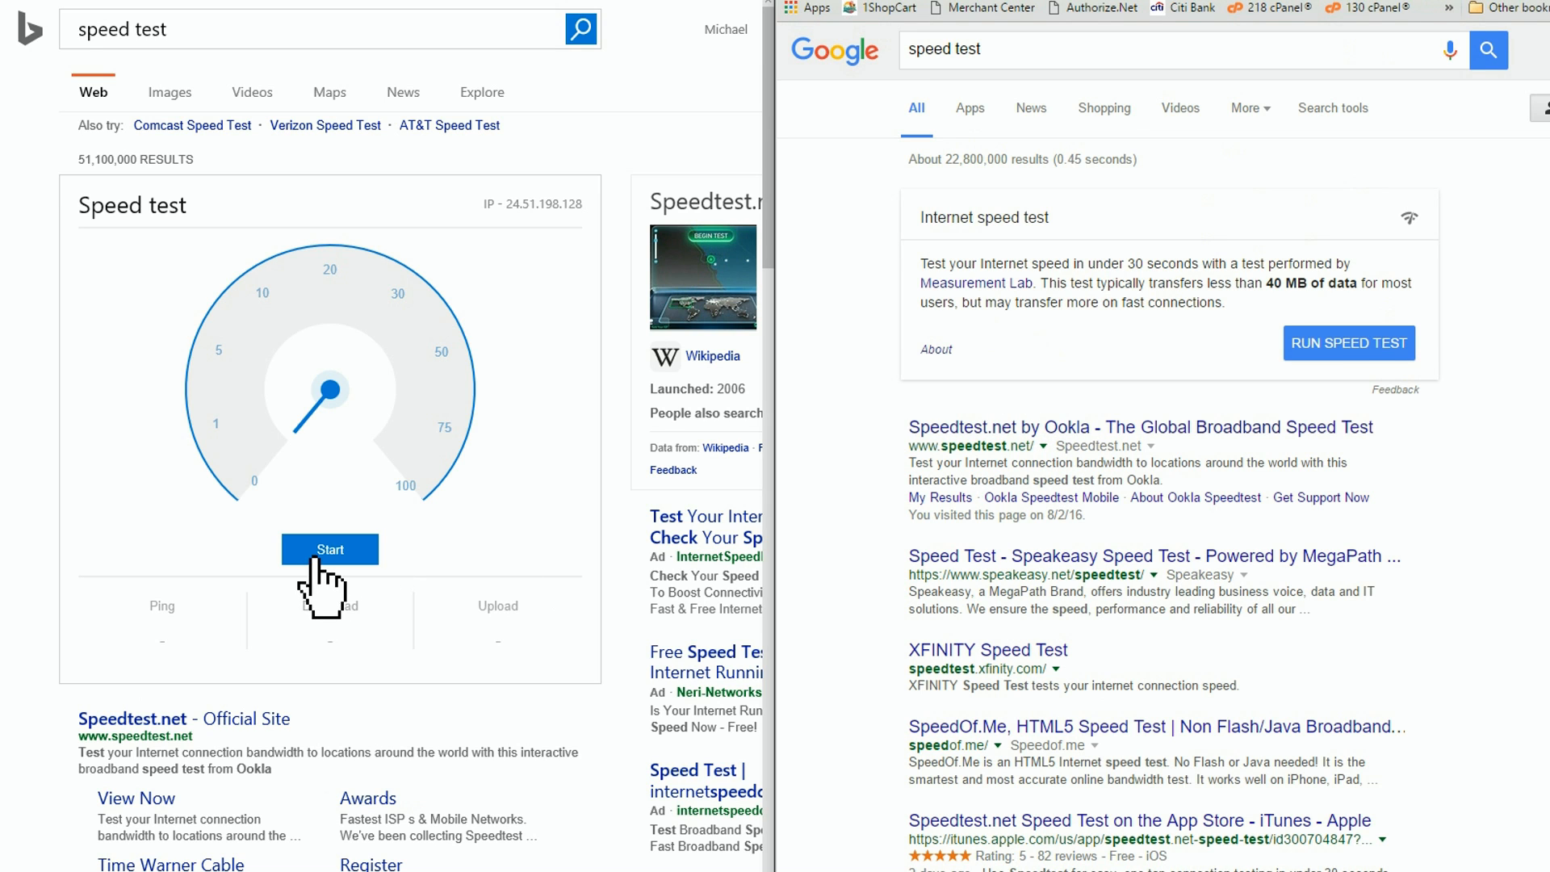
- Start the Bing and Google speed tests, yielding 69.72 and 27.2 Mbps downloads
left_click(329, 550)
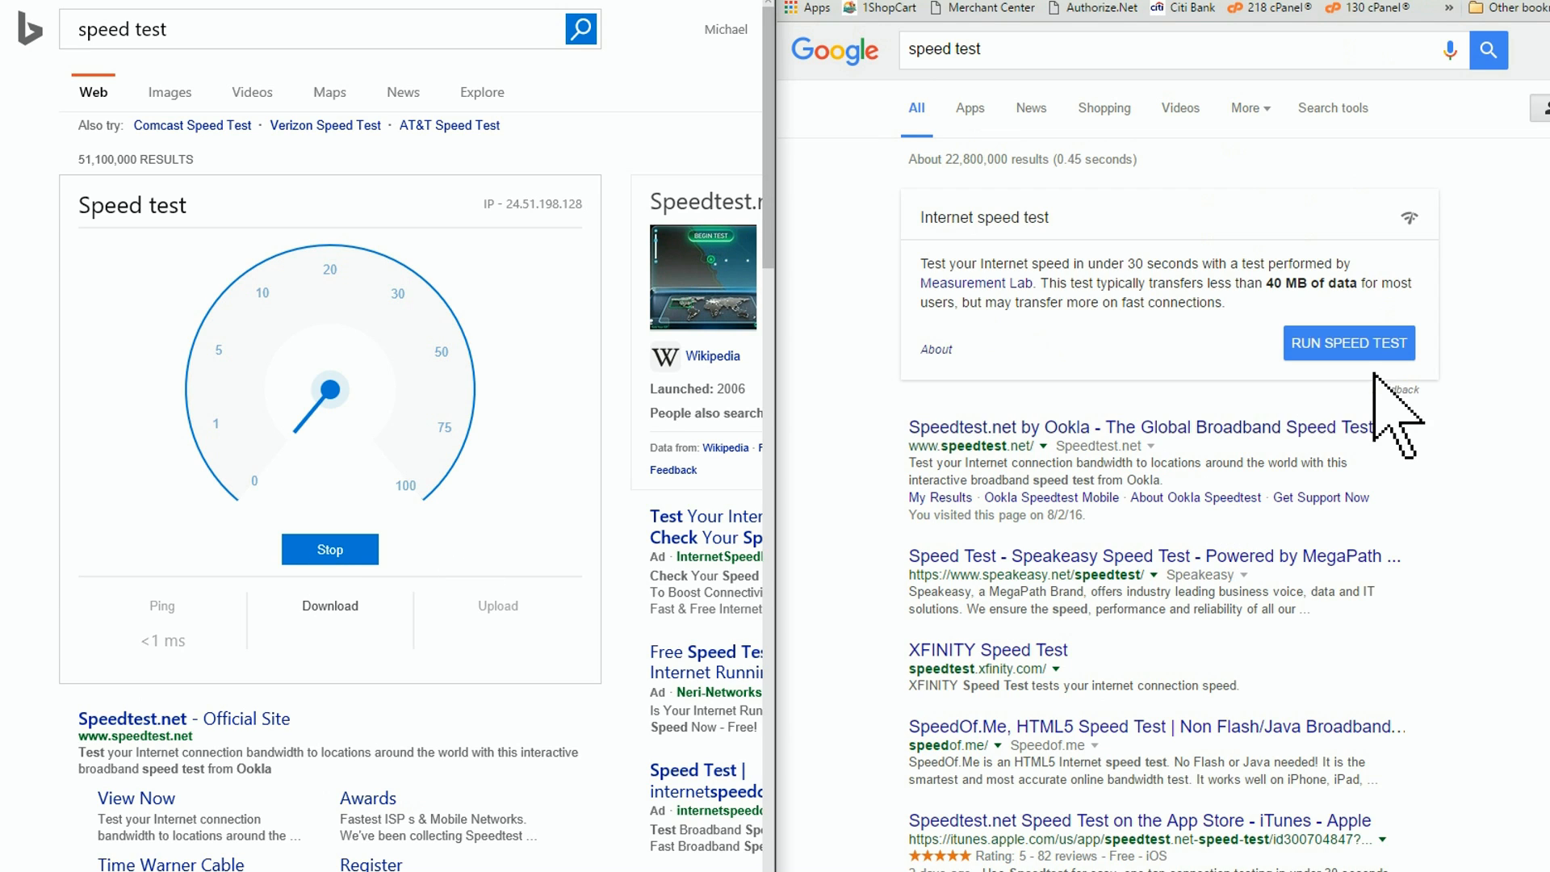
left_click(1347, 343)
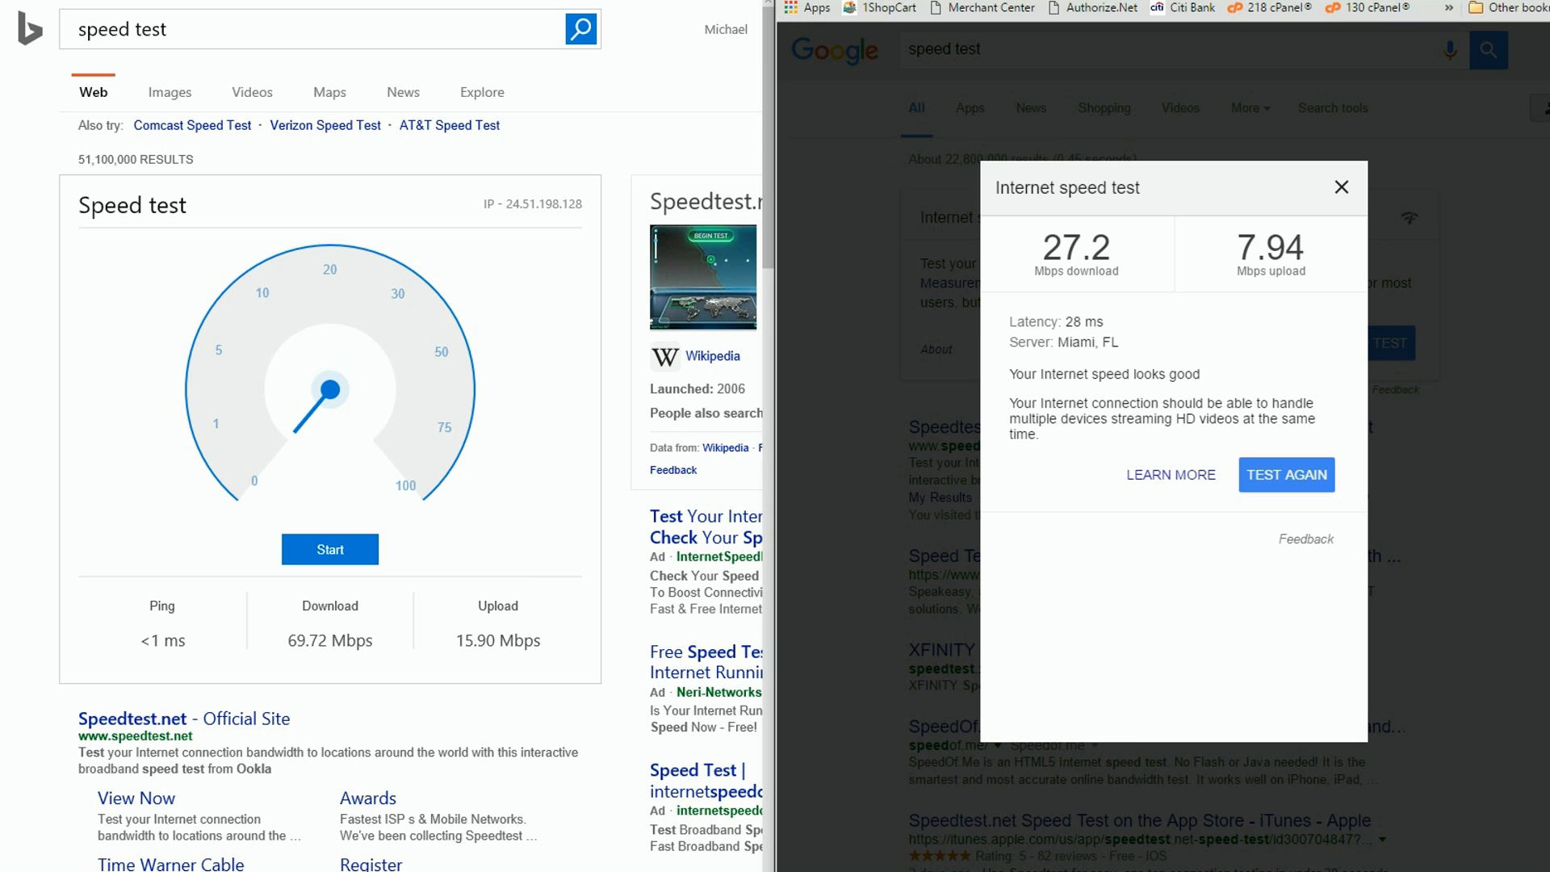
mouse_move(873, 662)
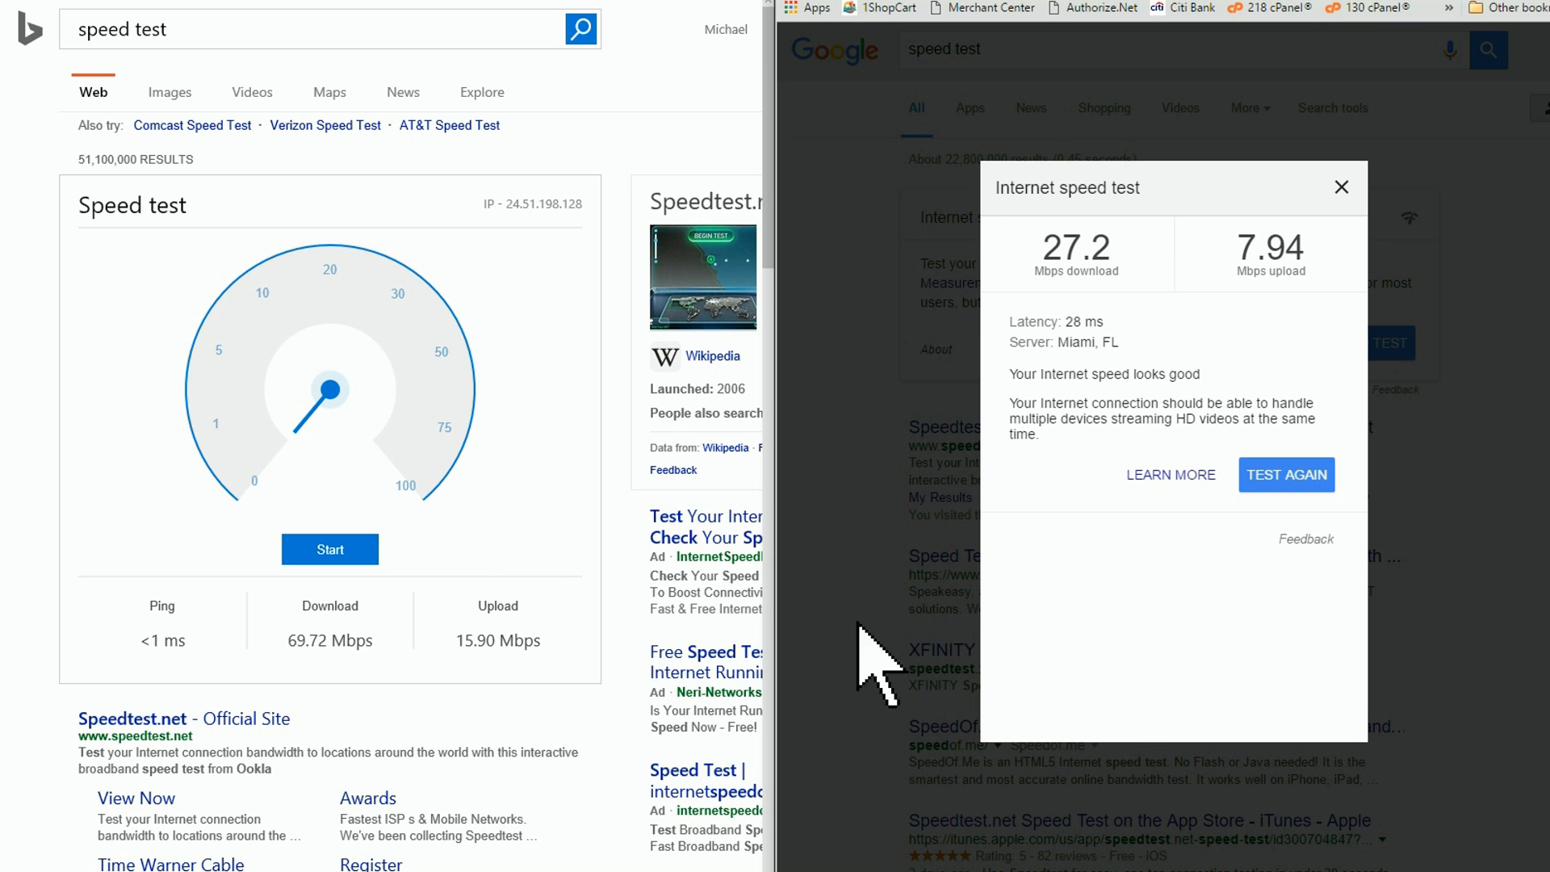
mouse_move(511, 604)
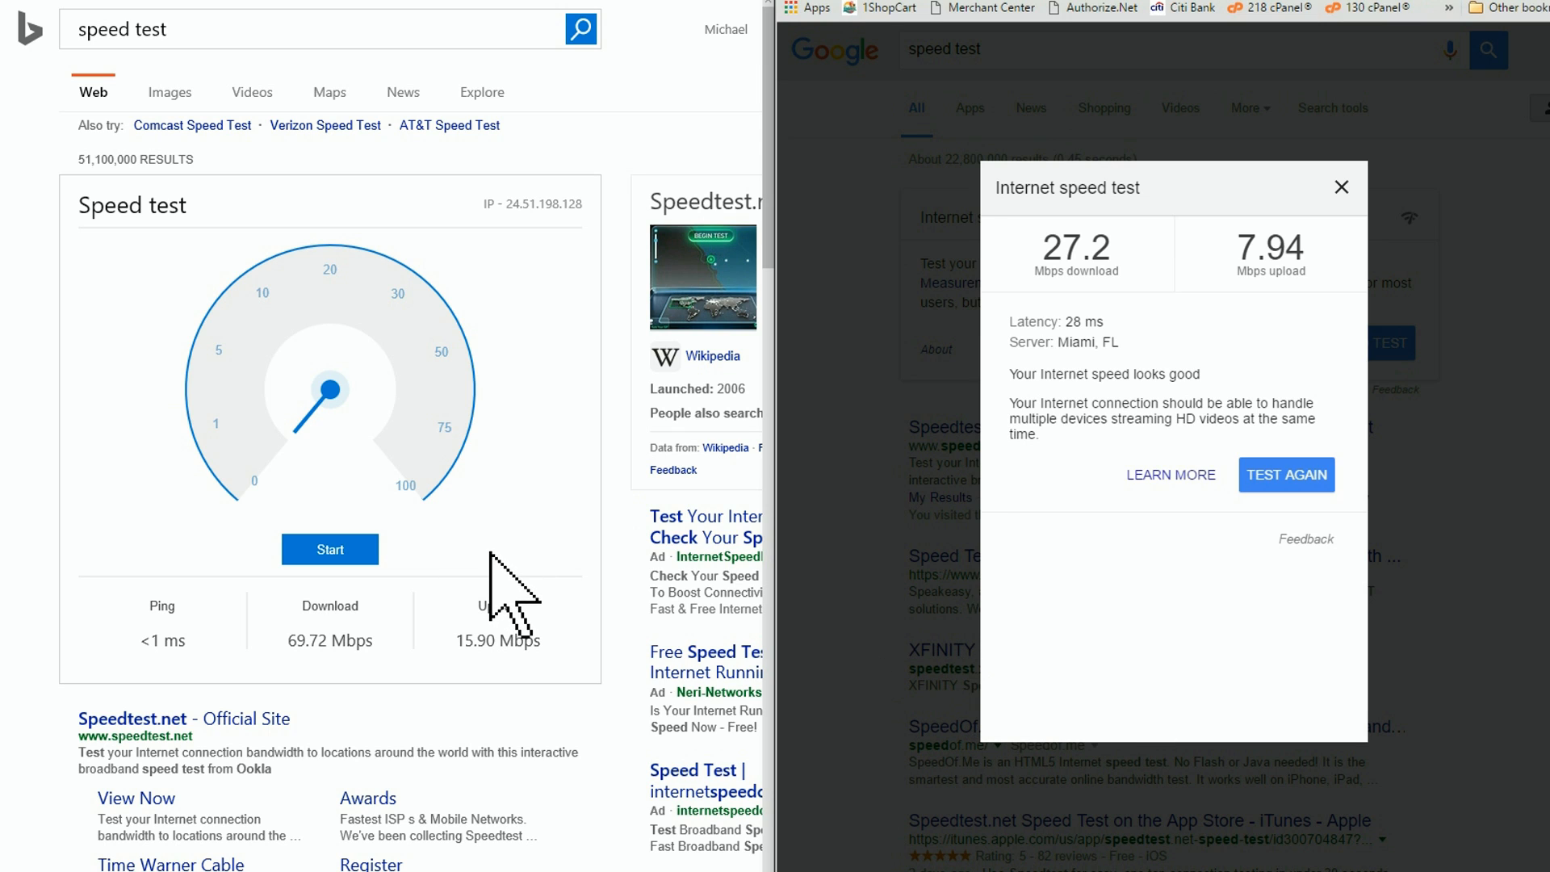
mouse_move(383, 701)
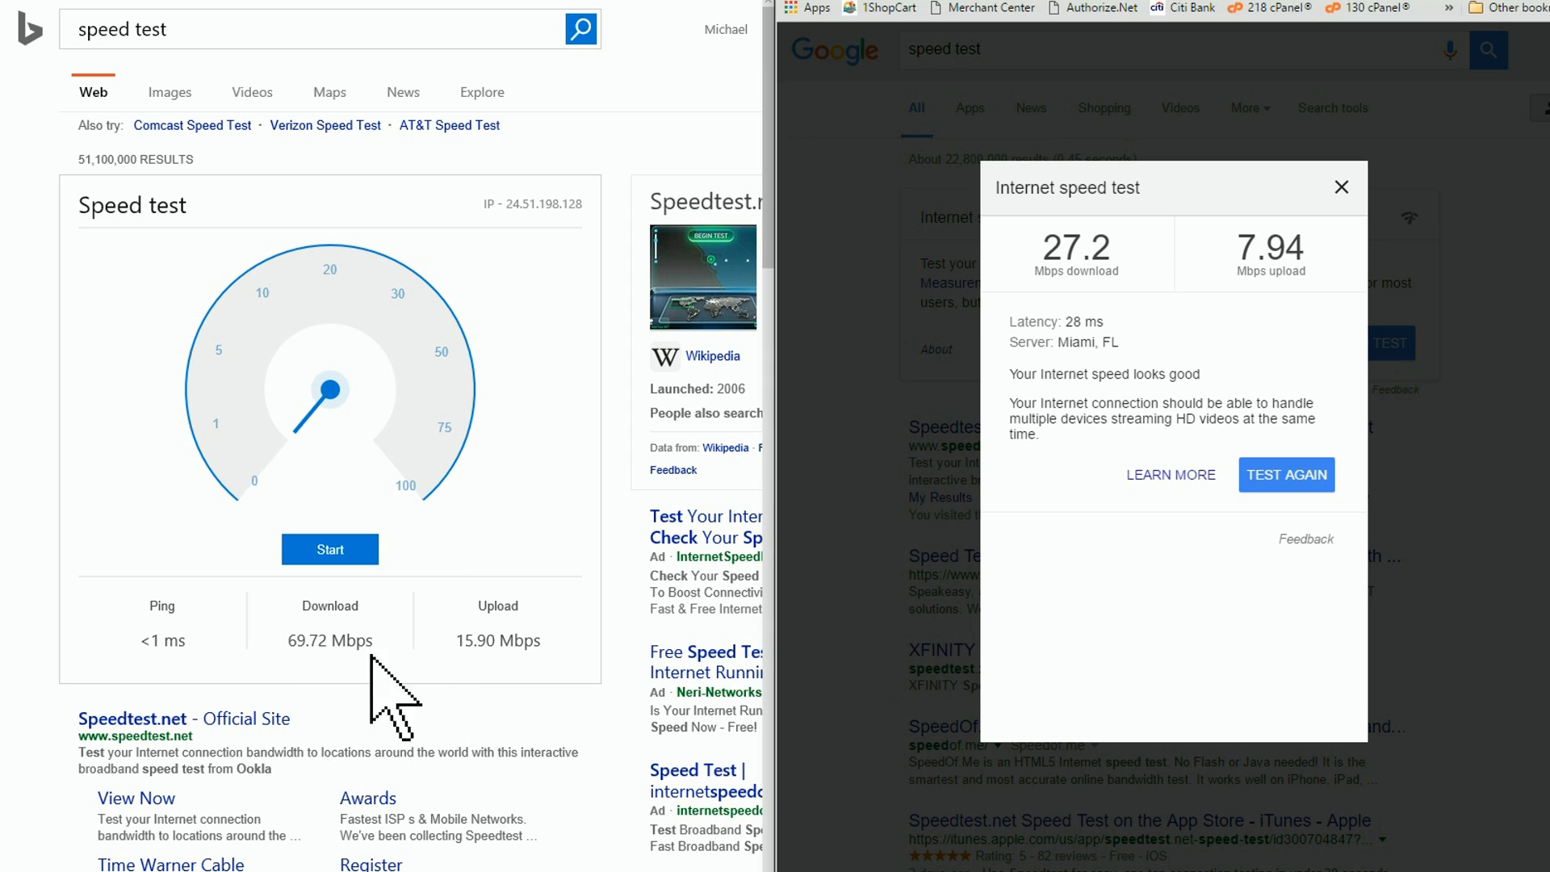
mouse_move(353, 702)
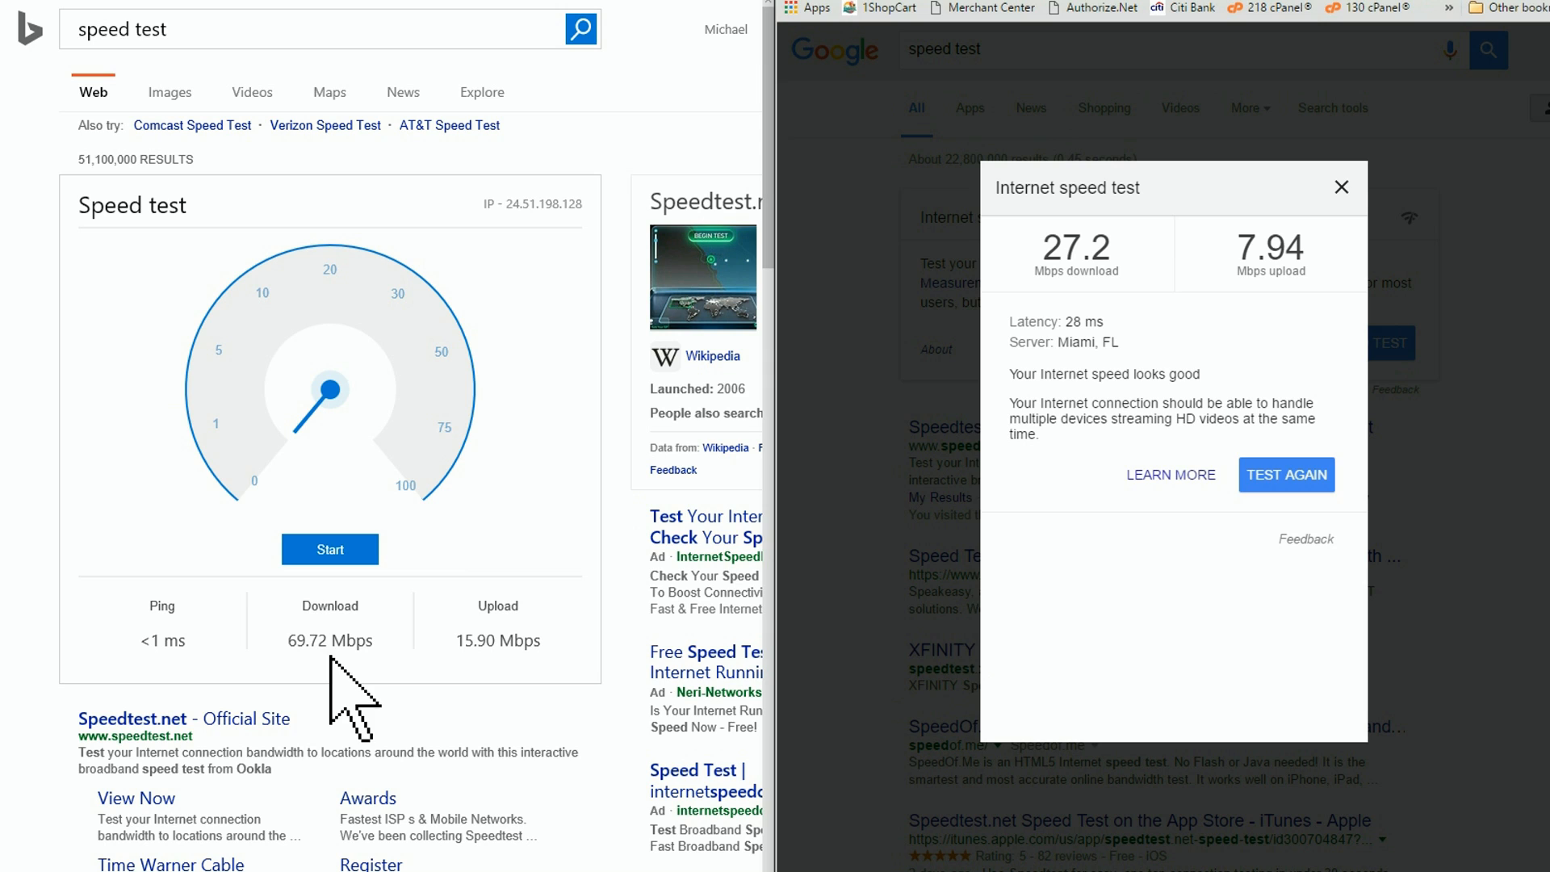
mouse_move(466, 643)
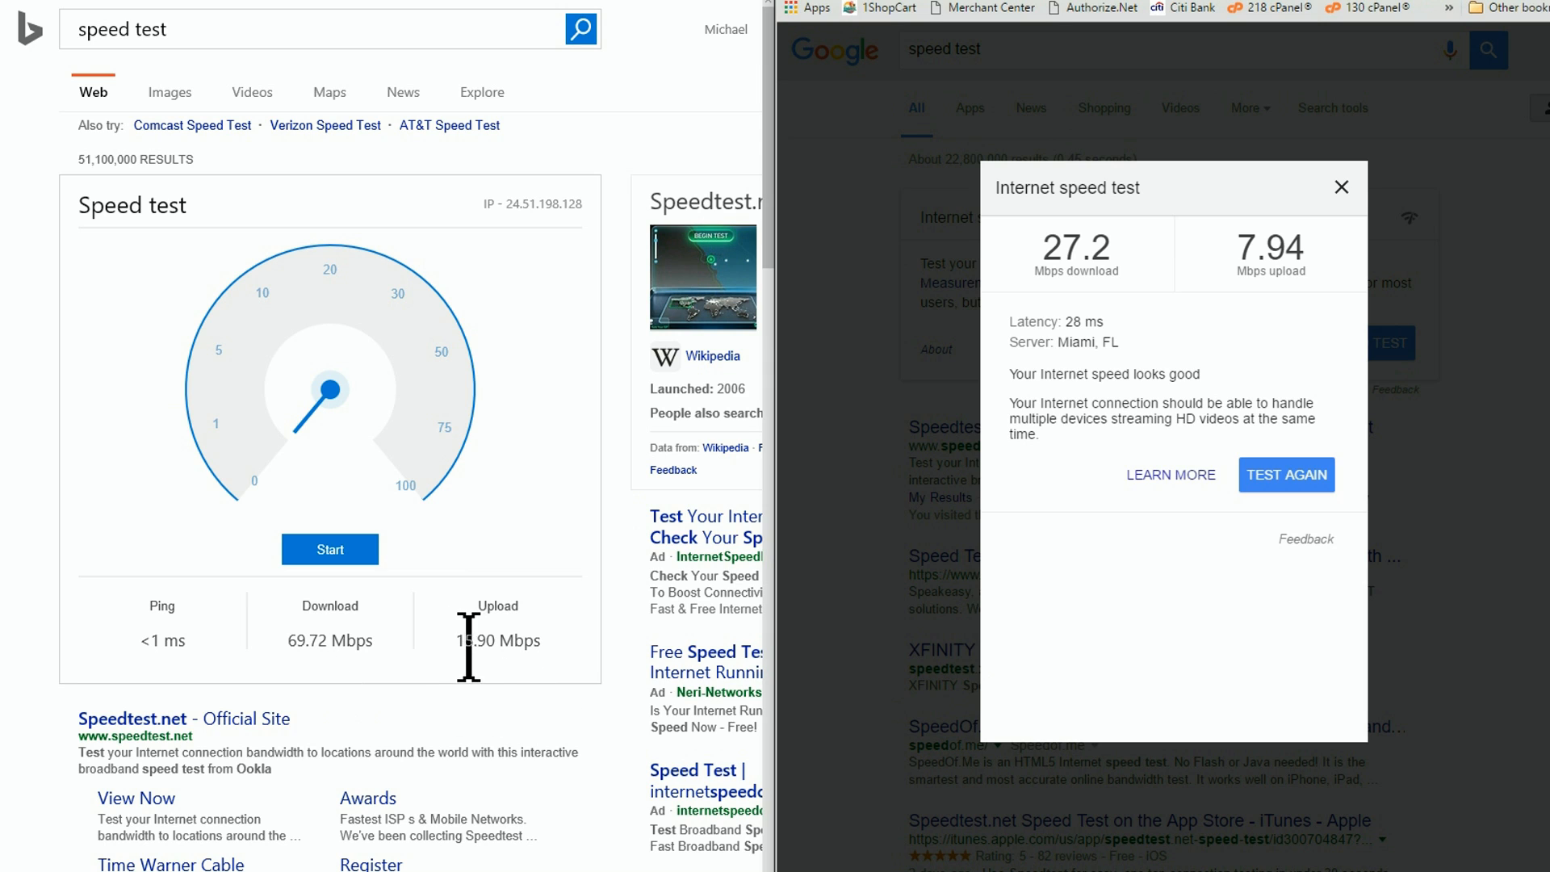
mouse_move(939, 568)
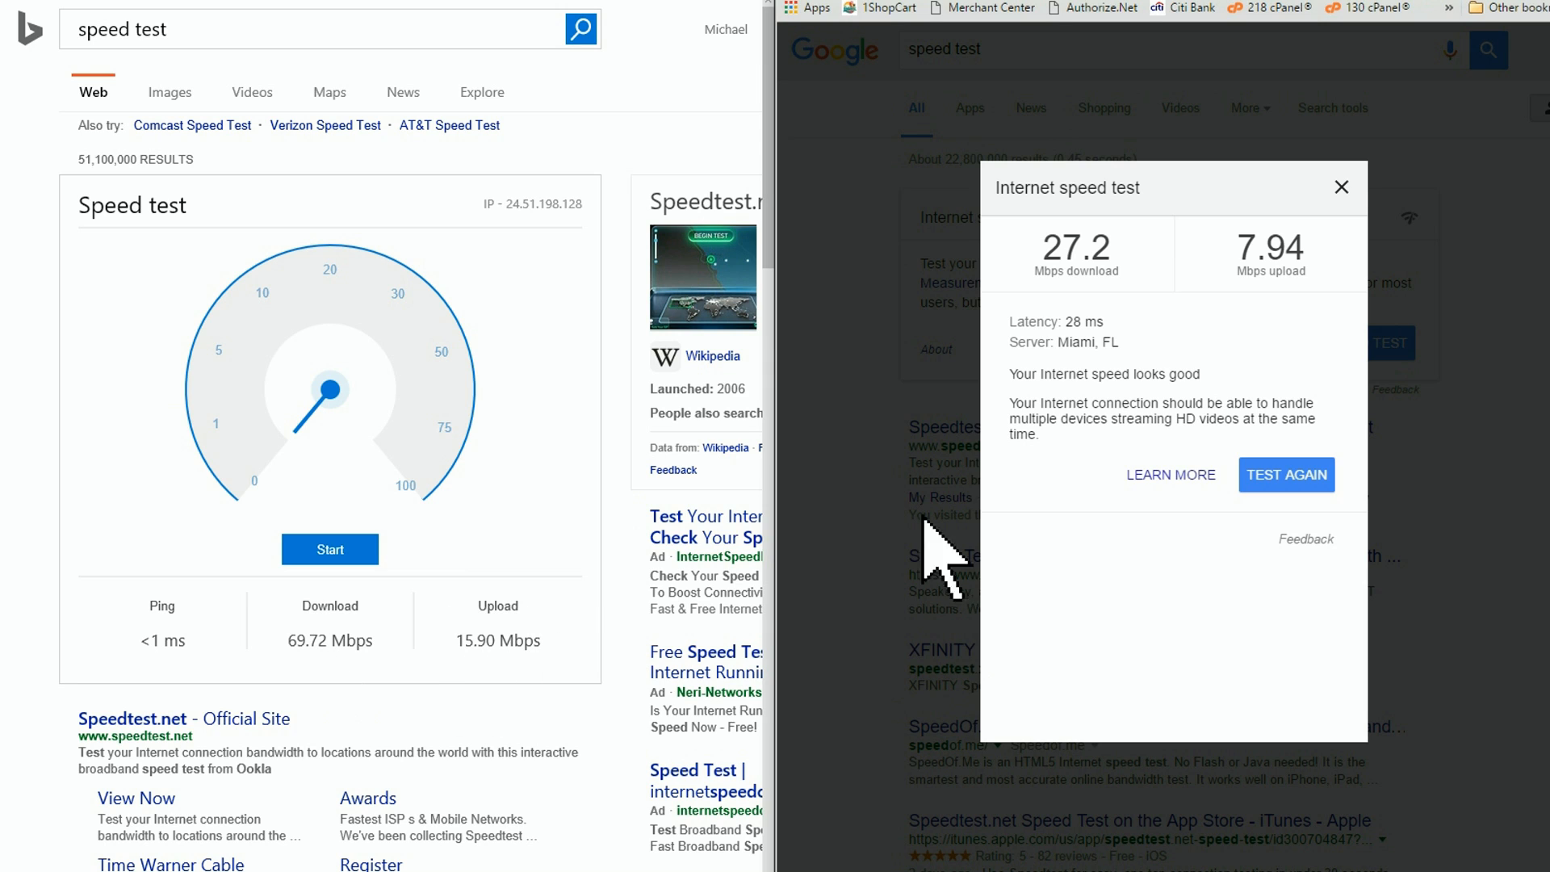
mouse_move(1297, 306)
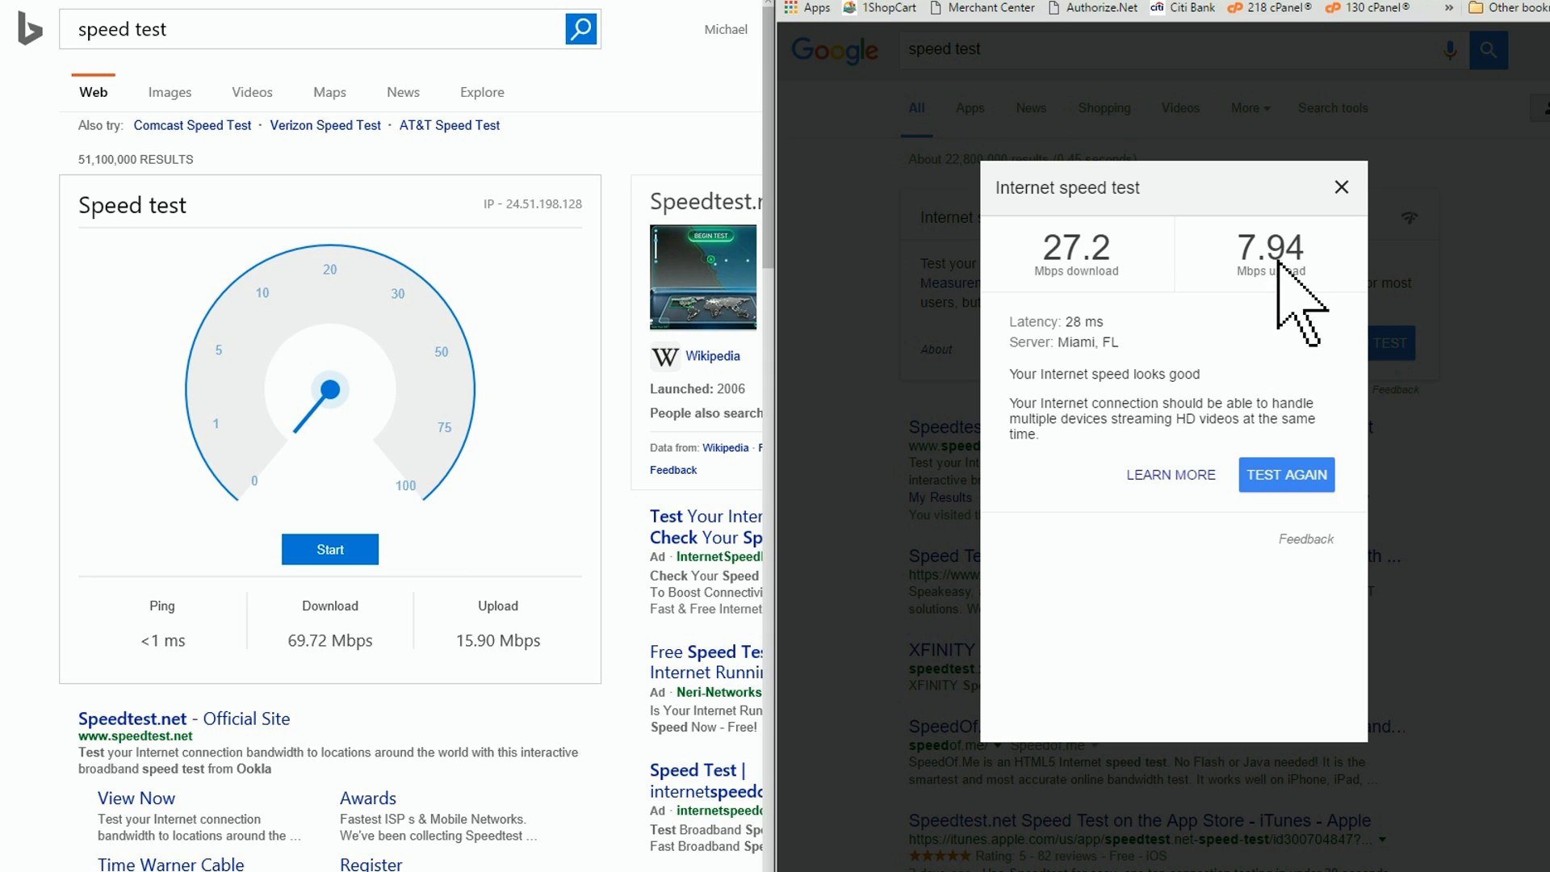
mouse_move(1090, 306)
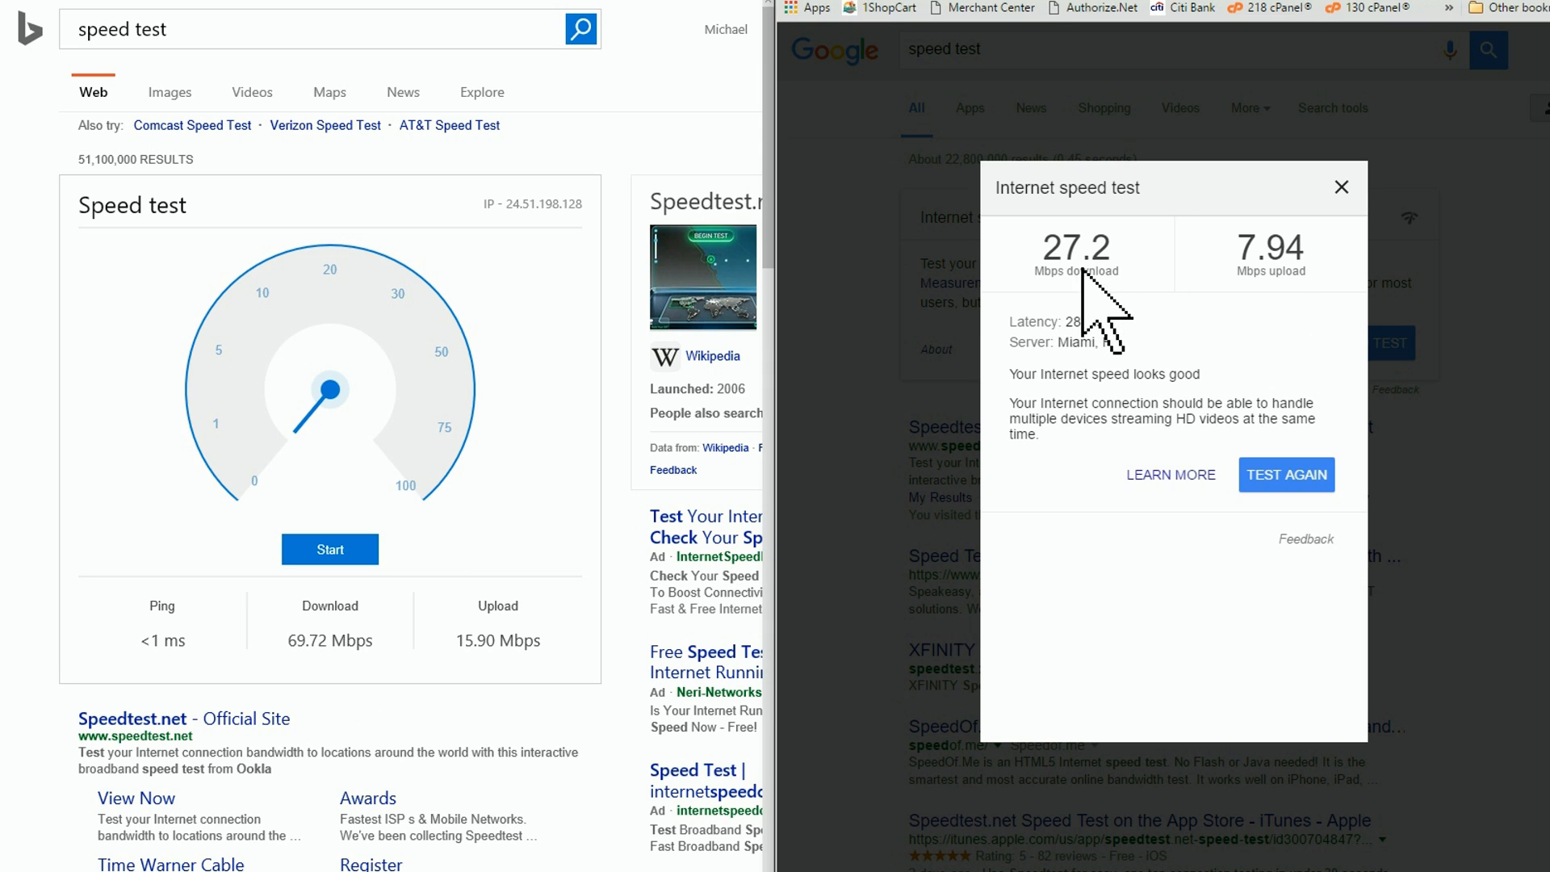
mouse_move(1096, 316)
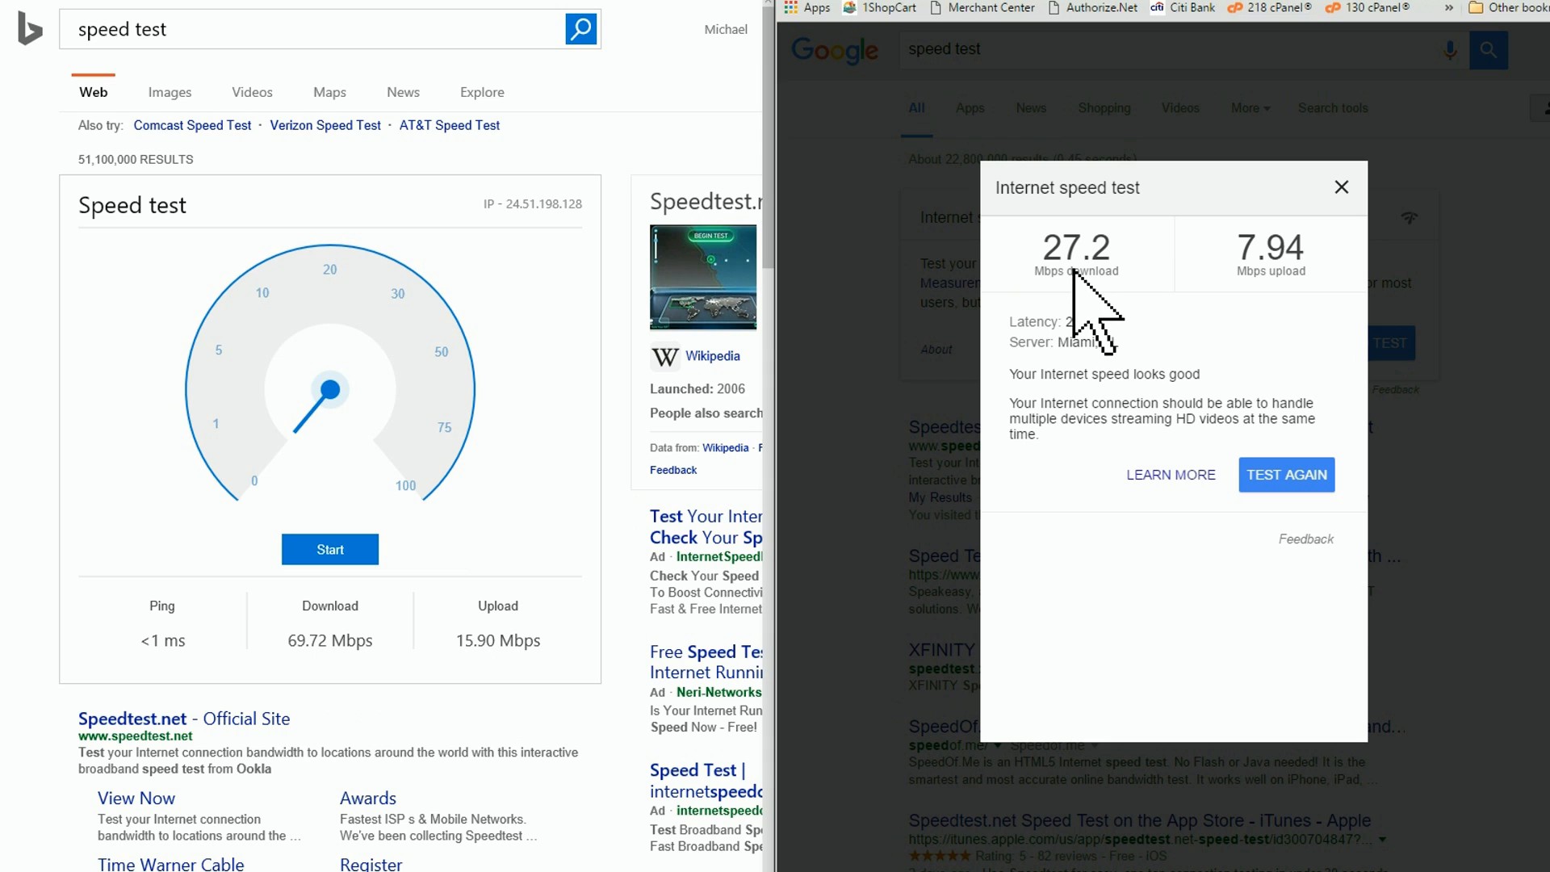
mouse_move(9, 361)
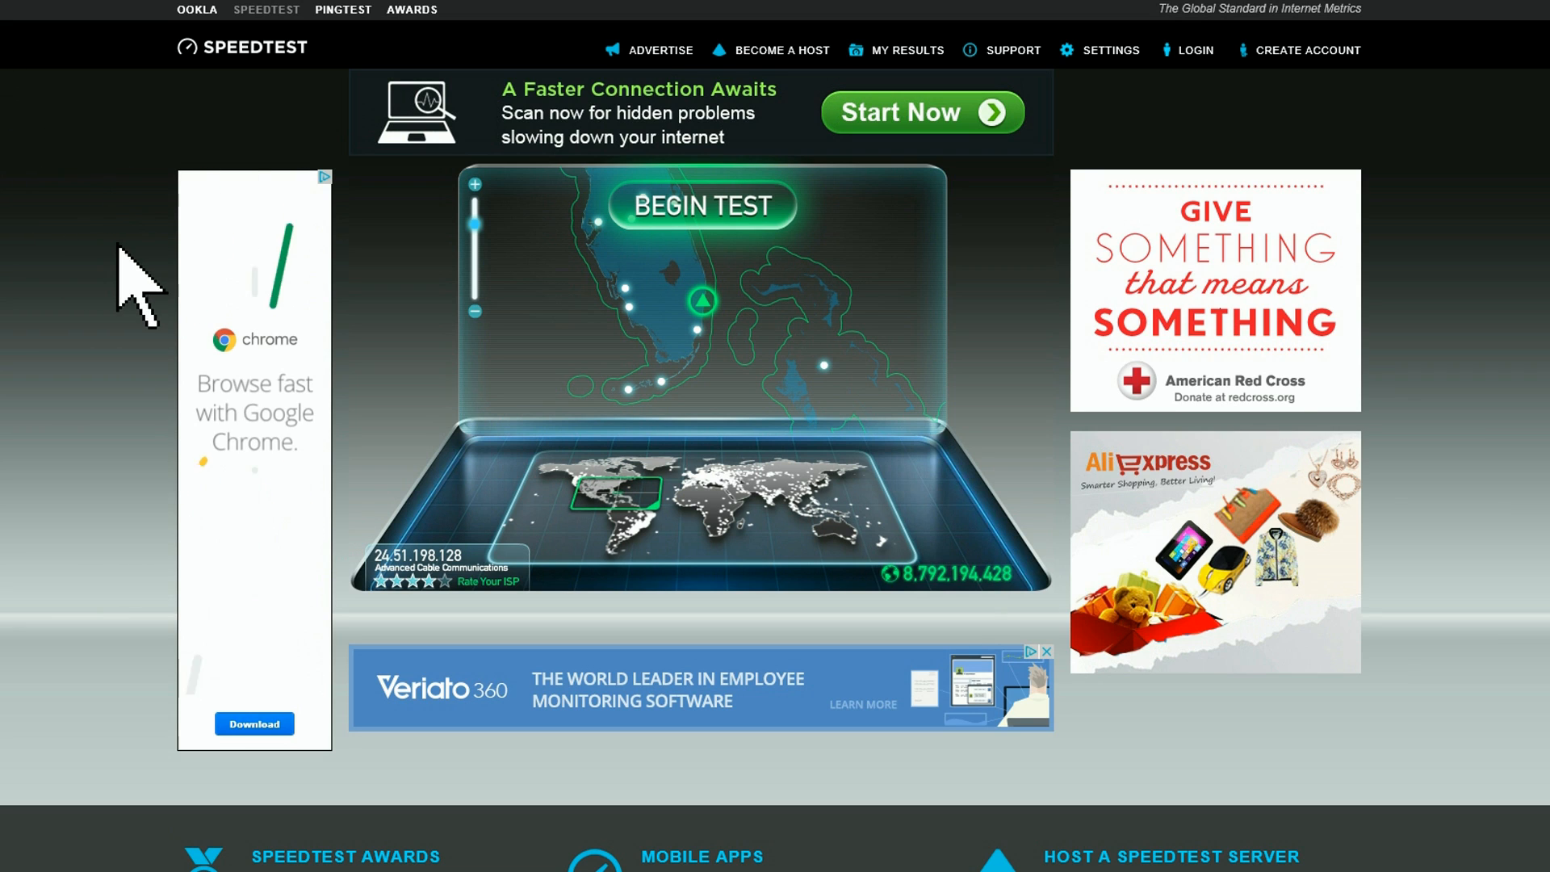
mouse_move(489, 400)
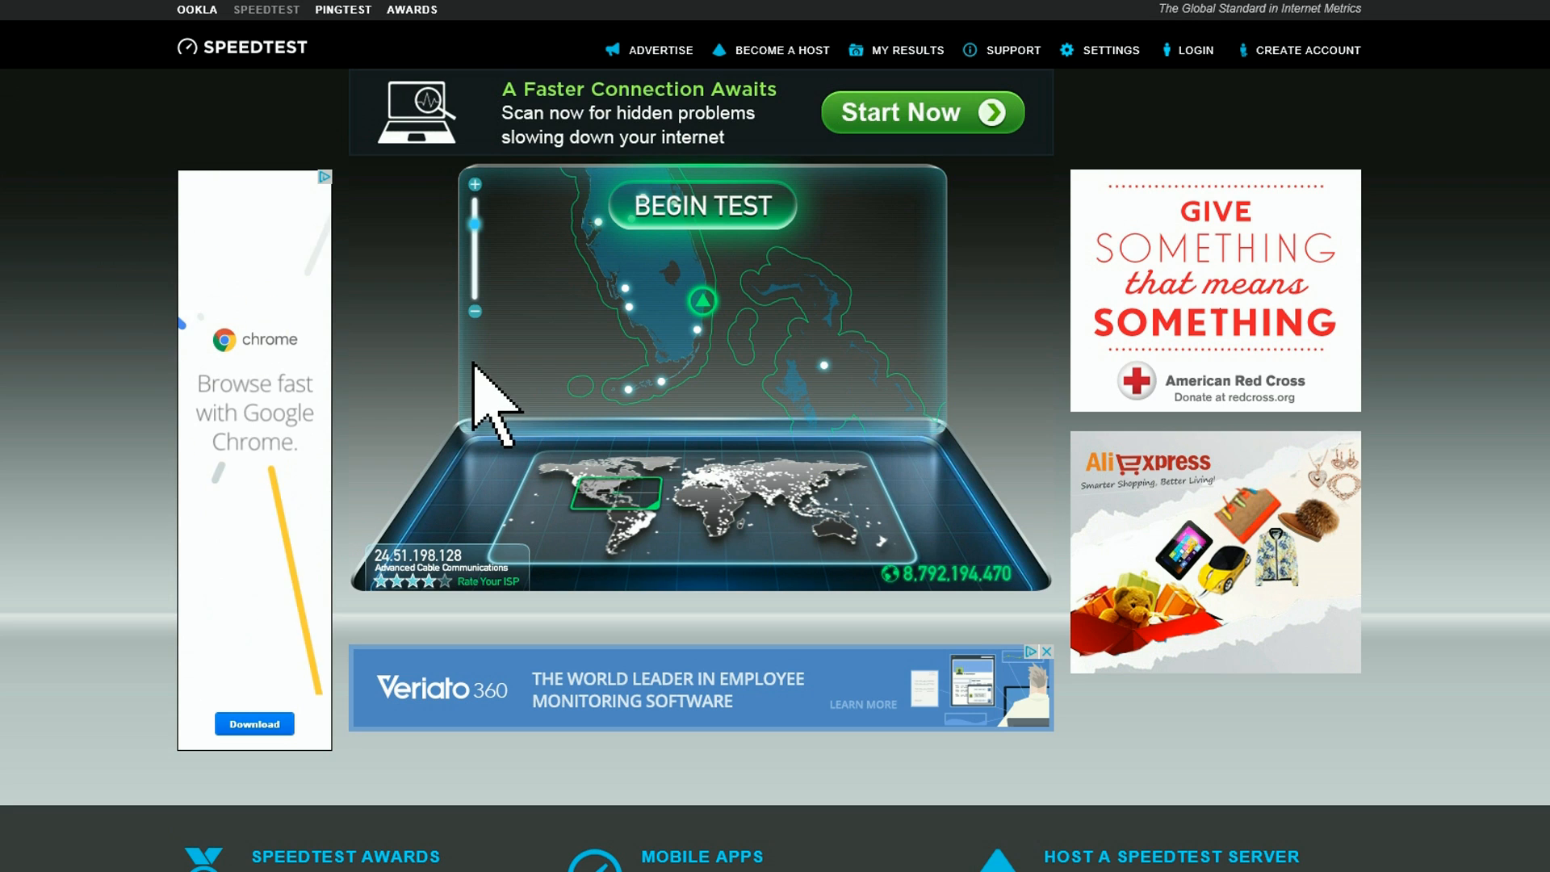
mouse_move(701, 207)
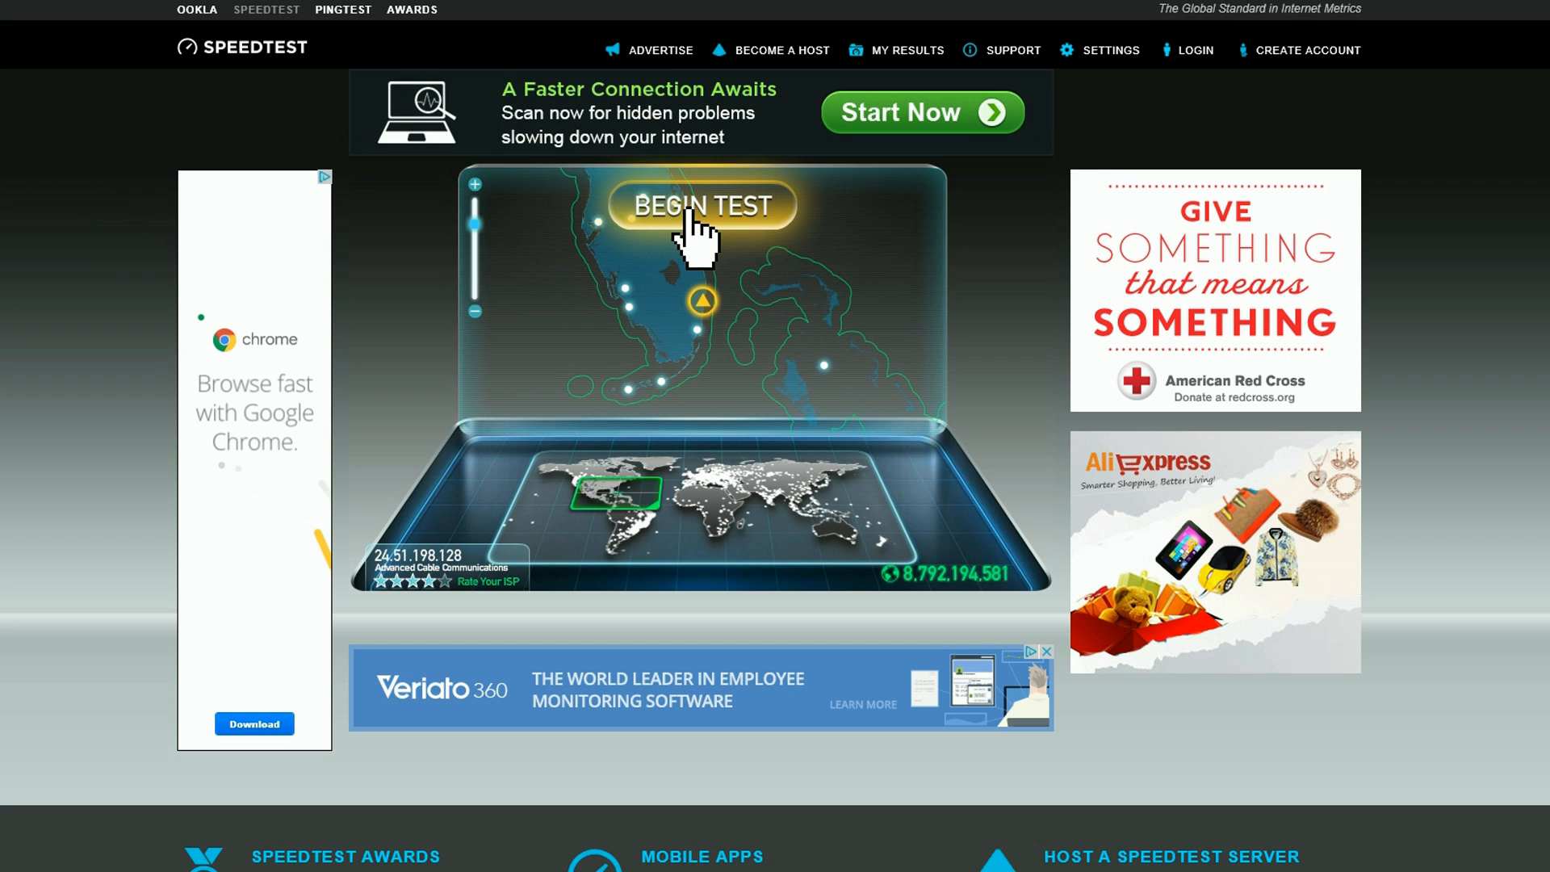
- Begin the Speedtest.net test against the Miami, FL server
left_click(701, 206)
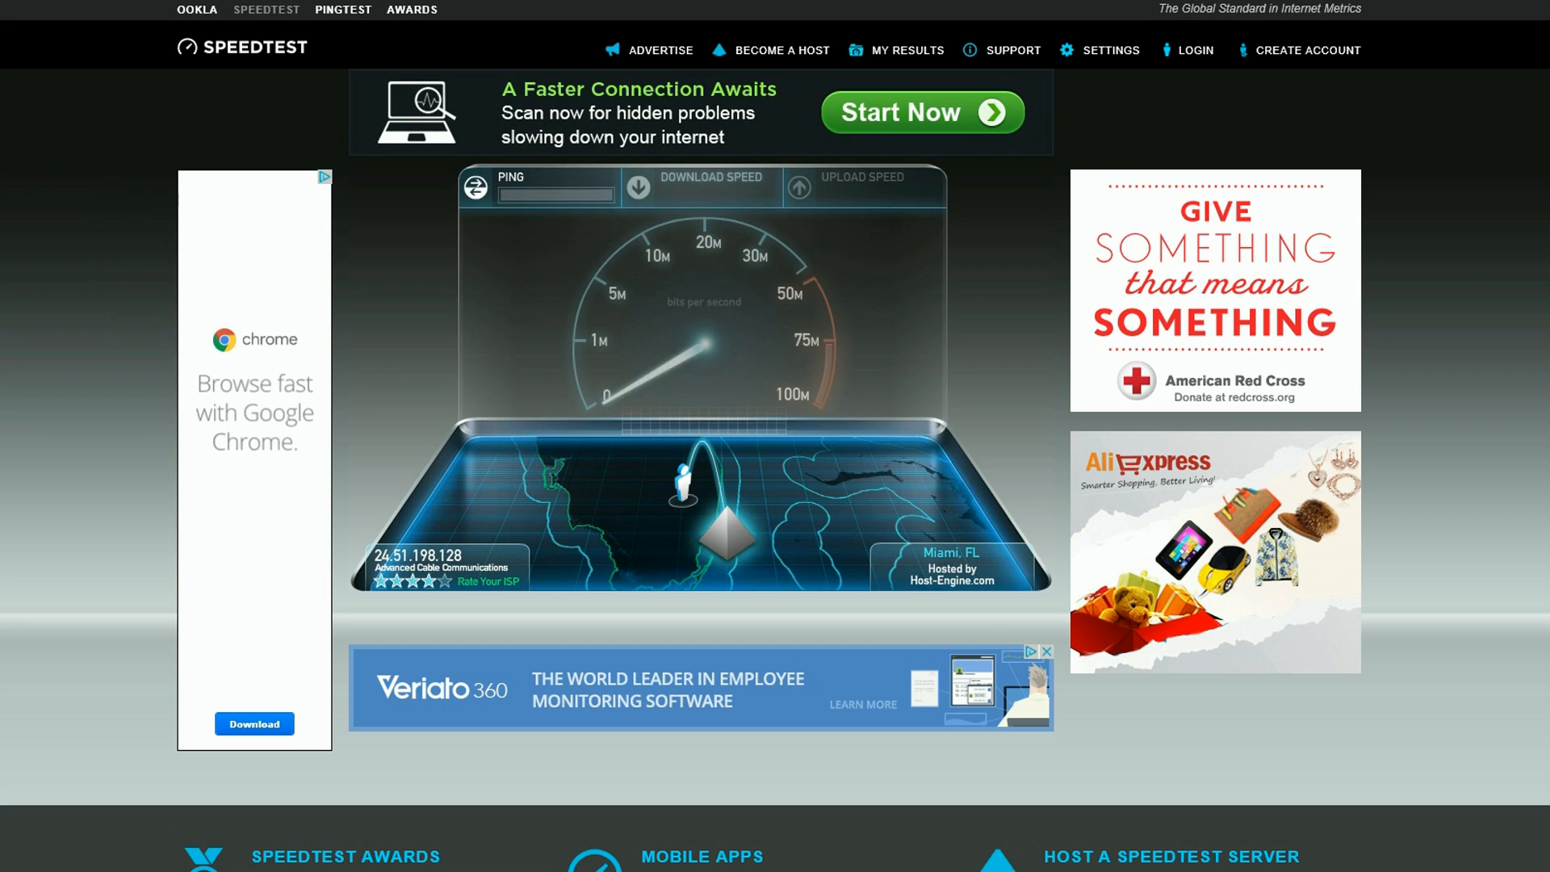